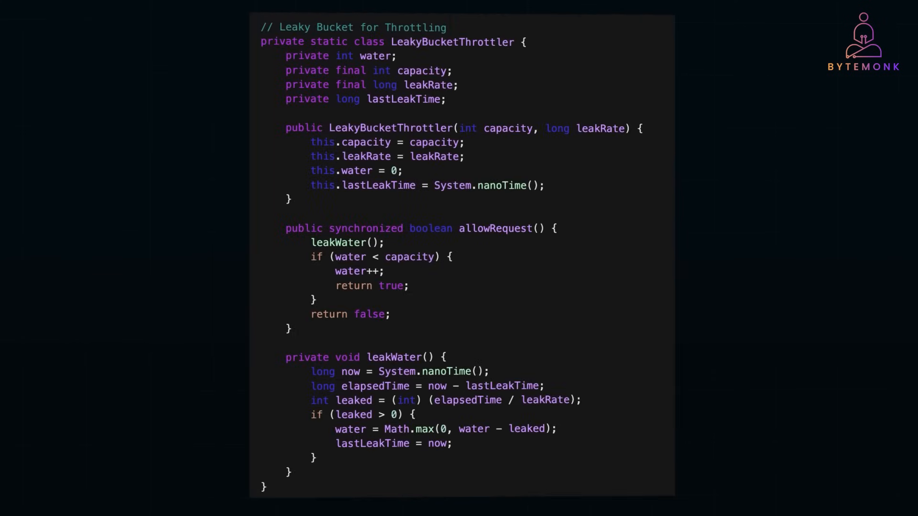
# - Select a line in ThrottlingVsRateLimitingExample.java's main method with the terminal panel shown
pyautogui.tripleClick(371, 84)
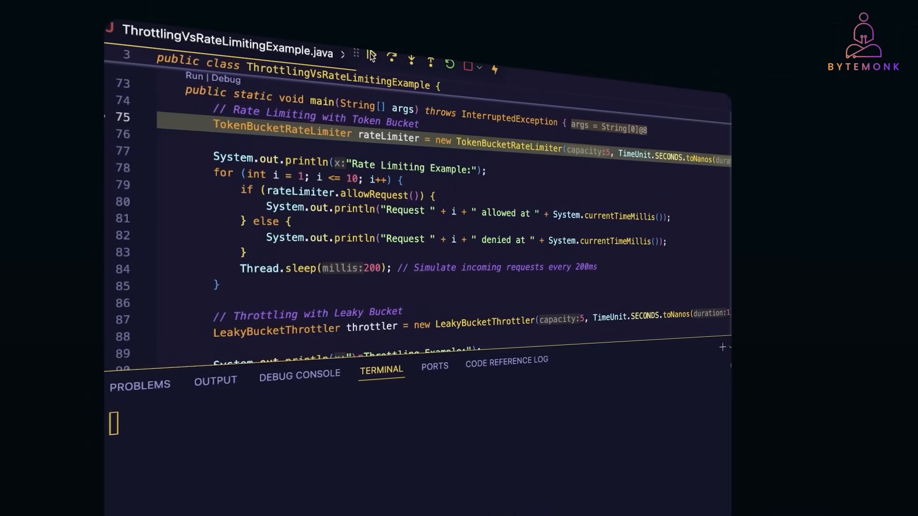
# - Run the example from main, showing token bucket results: requests 1–6 allowed, 7–10 denied
pyautogui.click(381, 51)
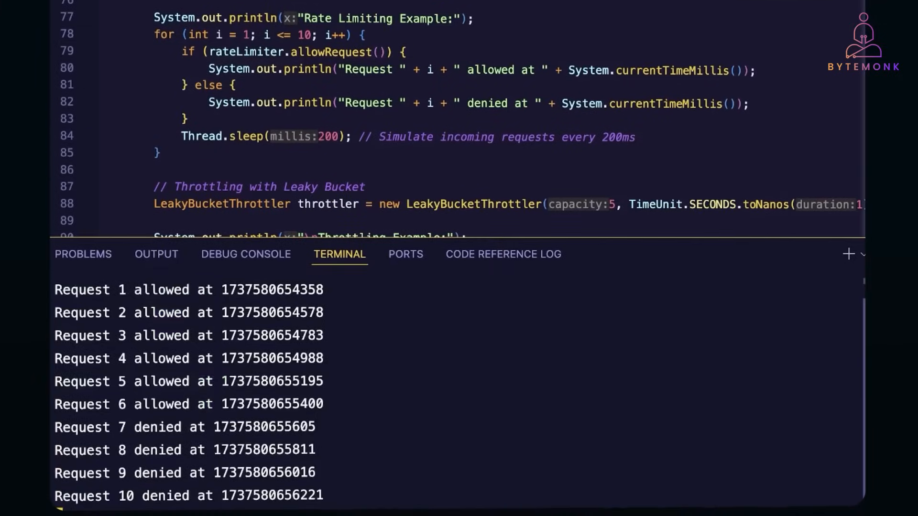
pyautogui.moveTo(54, 289); pyautogui.dragTo(326, 403)
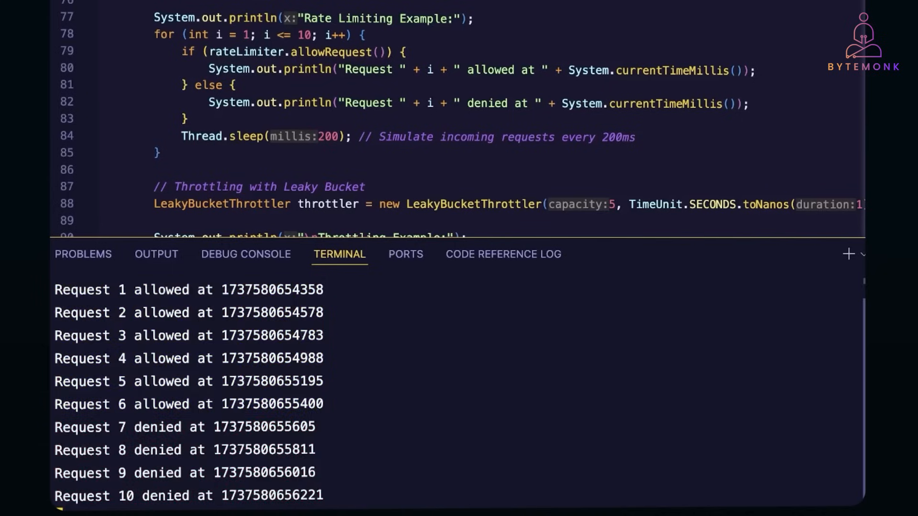
# - Scroll to the leaky bucket output and highlight the six processed request lines
pyautogui.scroll(-3)
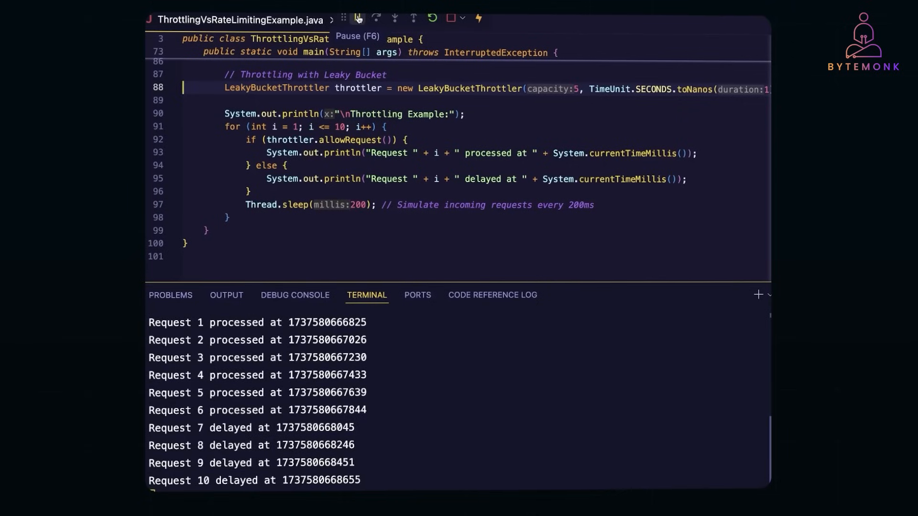
pyautogui.click(358, 18)
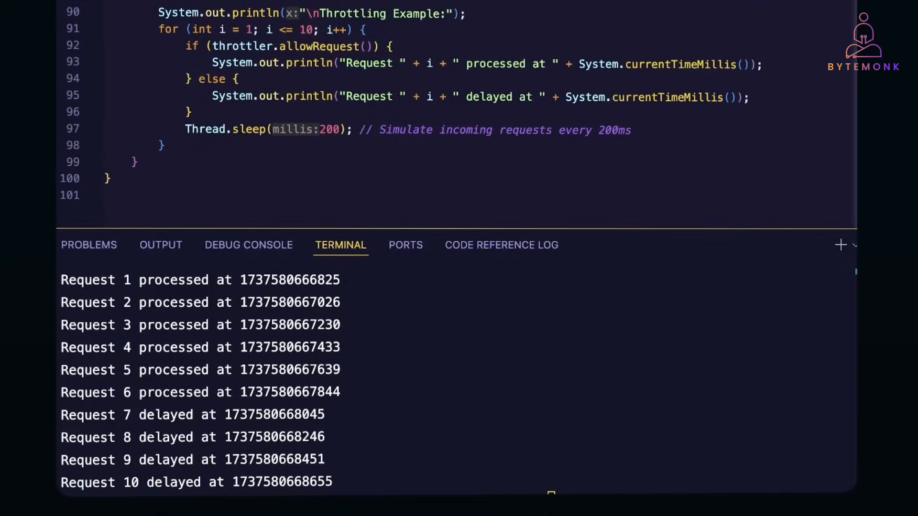
pyautogui.moveTo(60, 279); pyautogui.dragTo(345, 392)
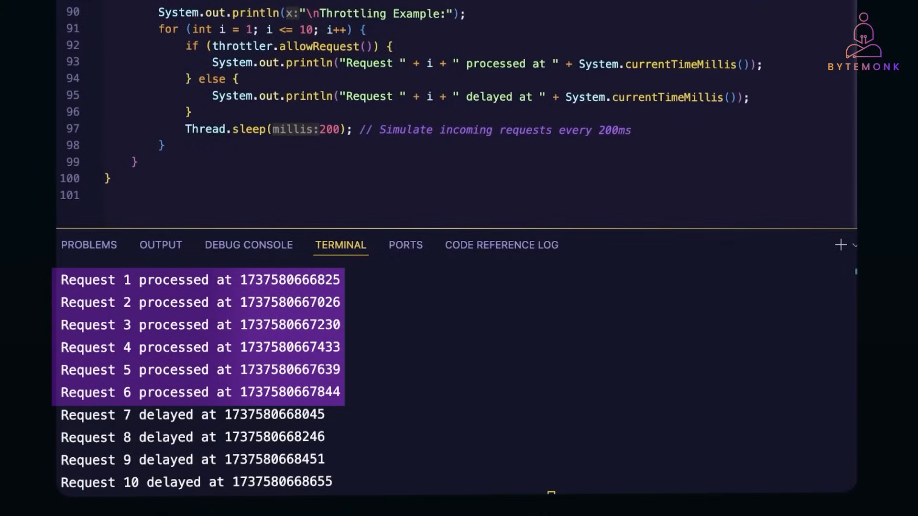